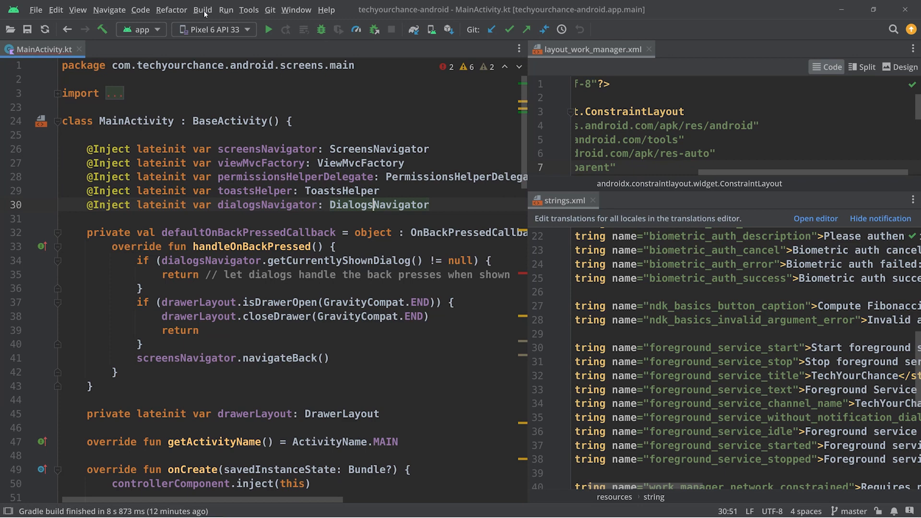
# - Run Build > Make Project on techyourchance-android until Gradle reports BUILD SUCCESSFUL in 34s
pyautogui.click(202, 10)
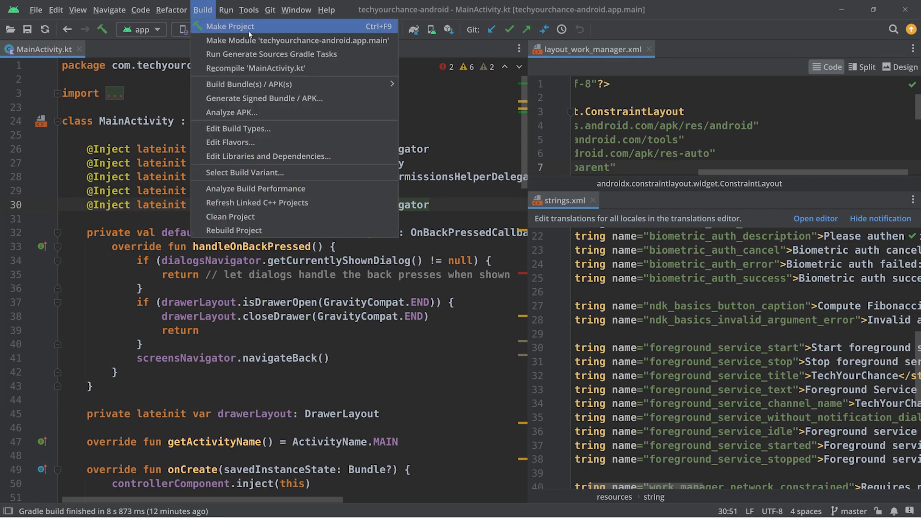
pyautogui.click(229, 26)
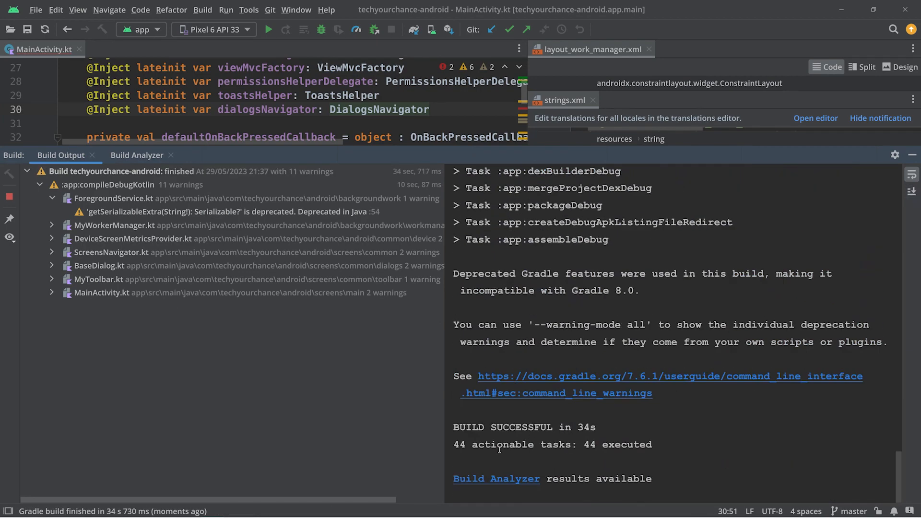
pyautogui.moveTo(482, 427); pyautogui.dragTo(597, 427)
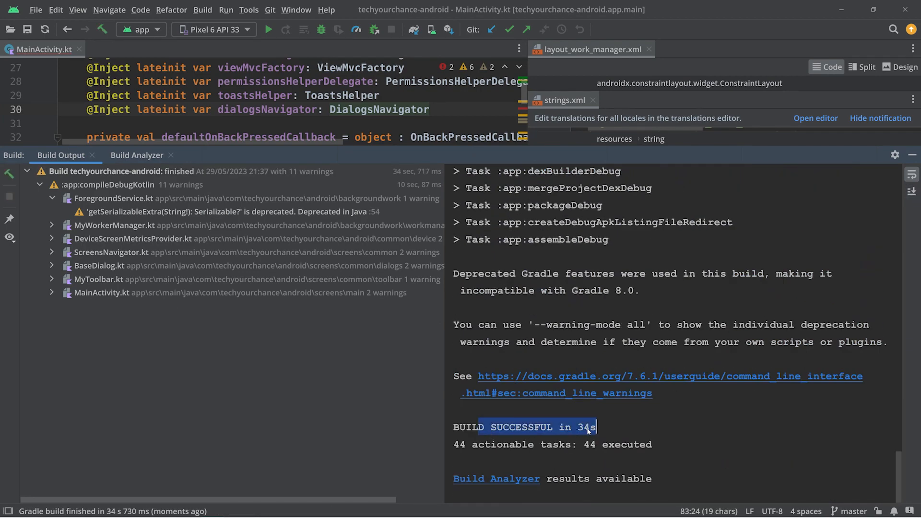
pyautogui.click(481, 444)
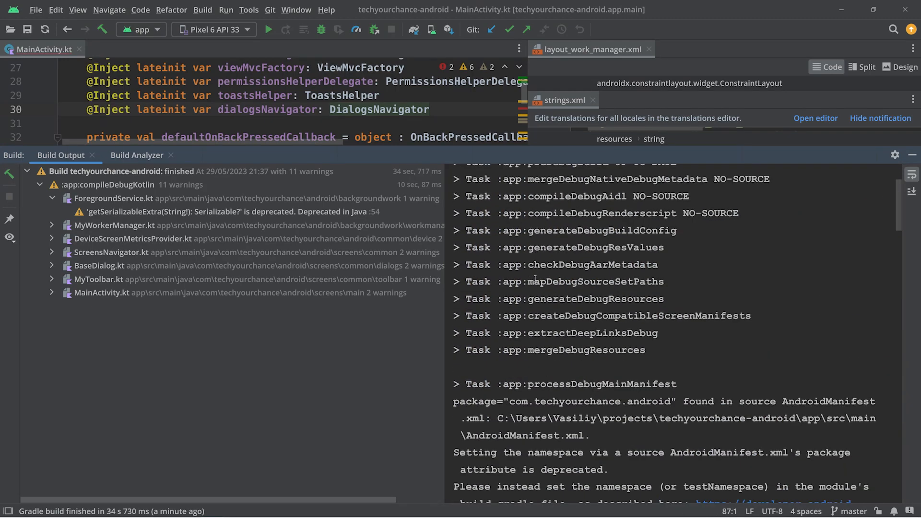
pyautogui.scroll(-3)
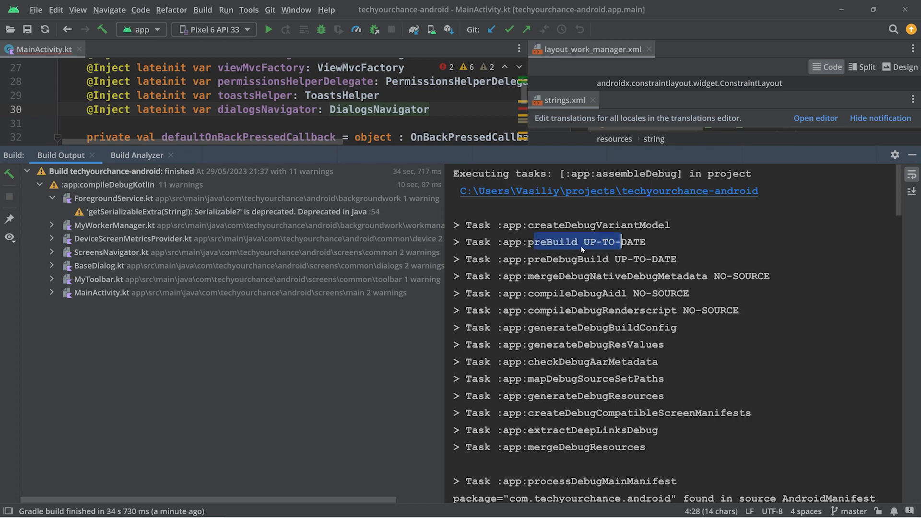
pyautogui.scroll(-3)
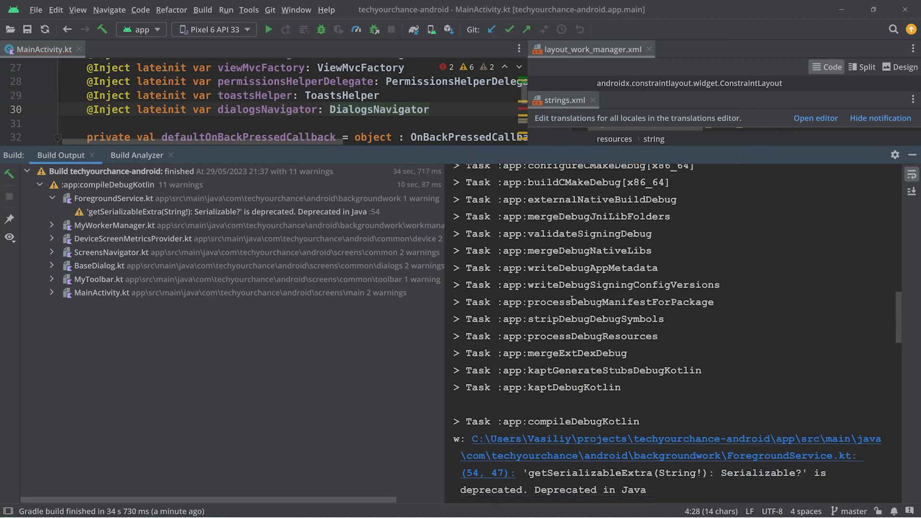
pyautogui.scroll(-3)
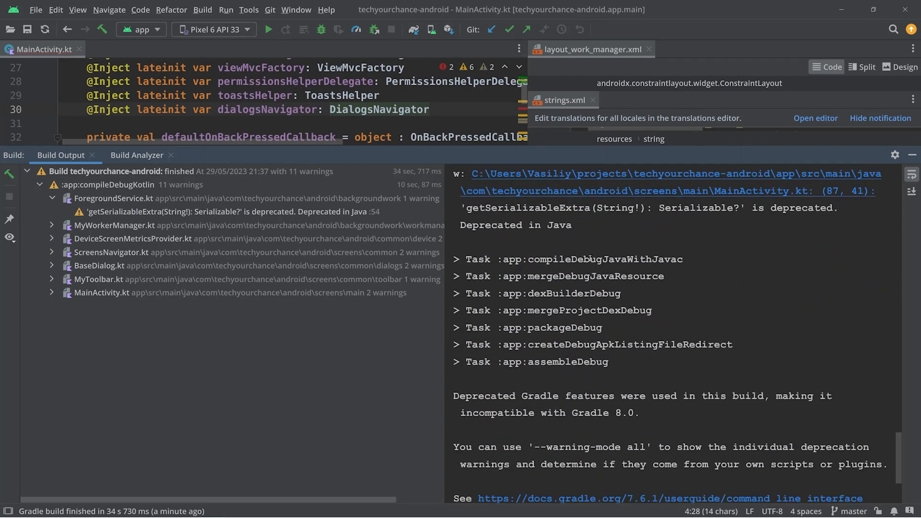
pyautogui.doubleClick(611, 259)
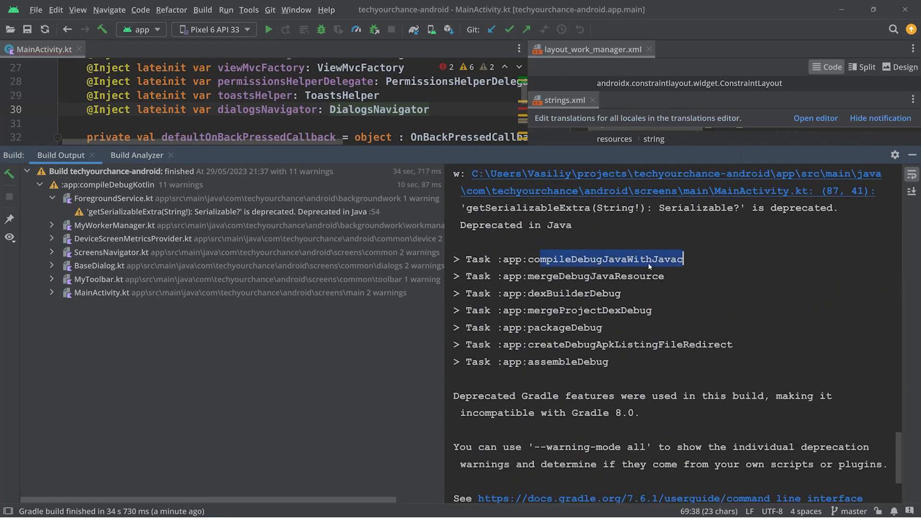
pyautogui.scroll(-3)
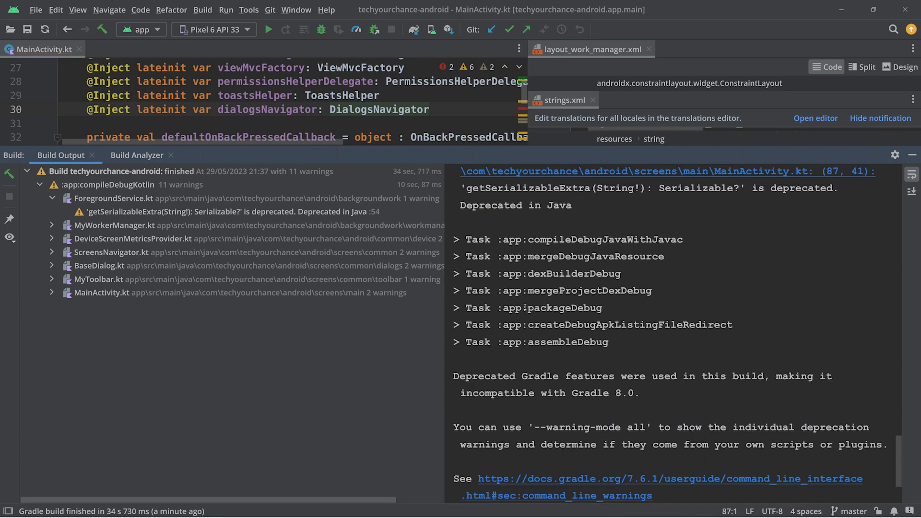
pyautogui.doubleClick(563, 307)
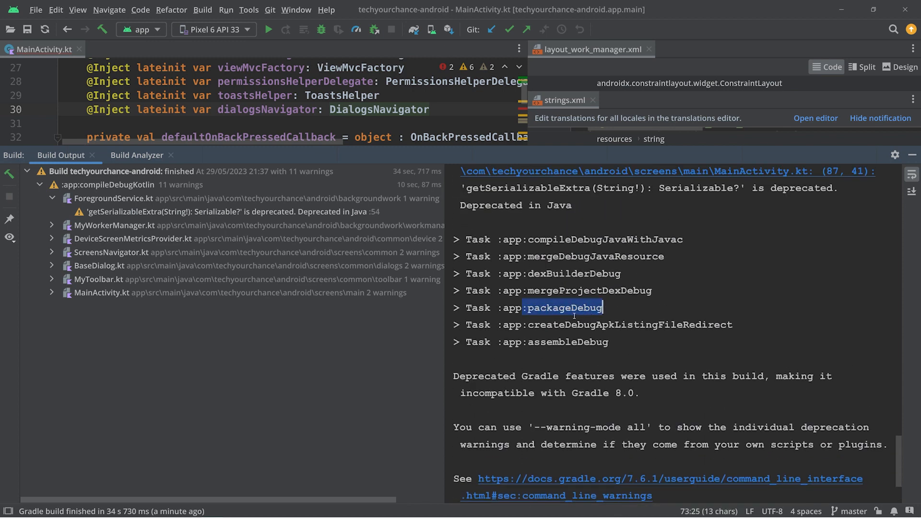
pyautogui.scroll(-3)
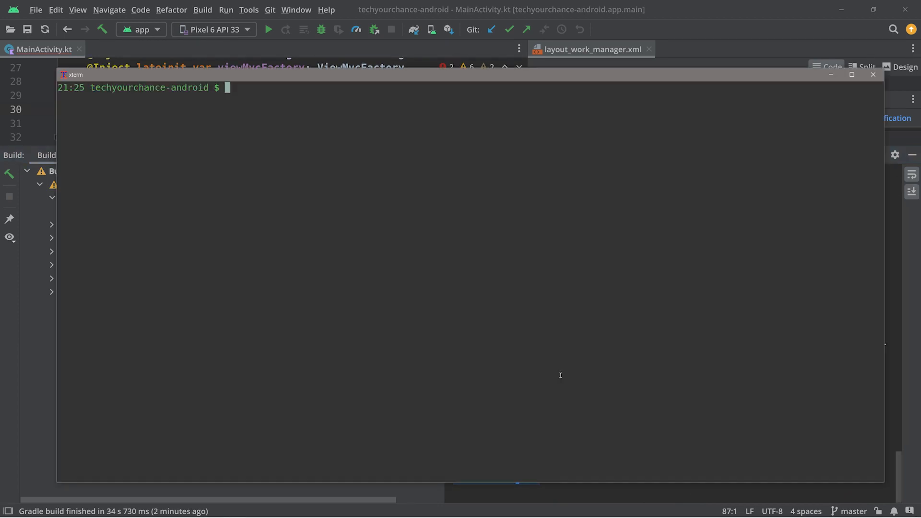
# - Run find ./ -name \*.apk to locate app/build/outputs/apk/debug/tyc-debug-1-v0.1.apk
pyautogui.write('fin')
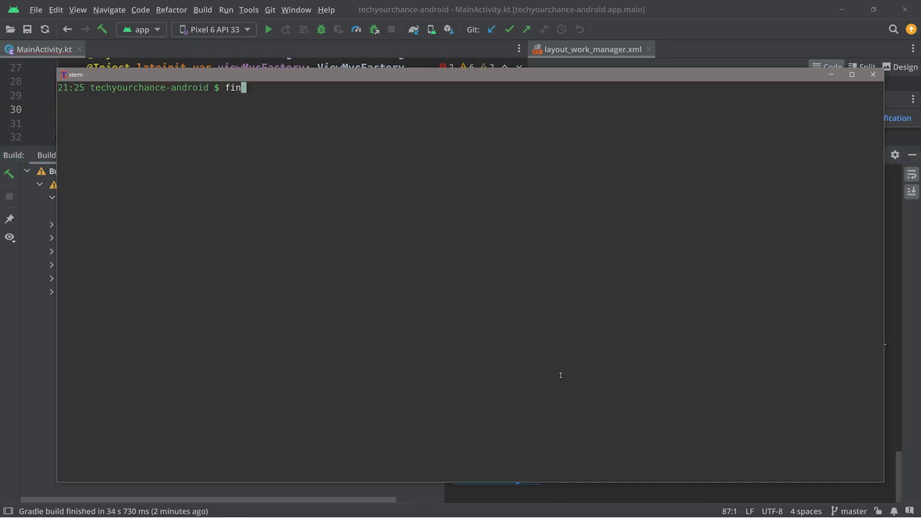
pyautogui.write('d ./ -na')
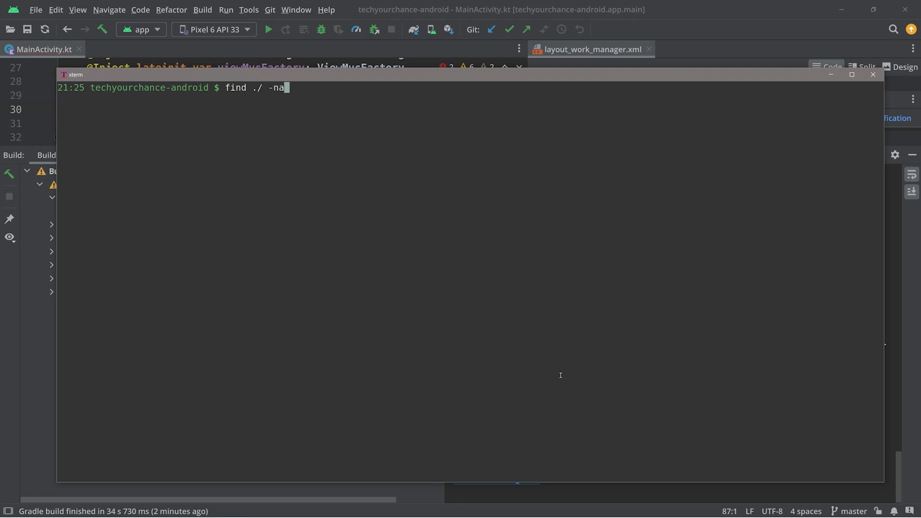
pyautogui.write('me \\*.apk')
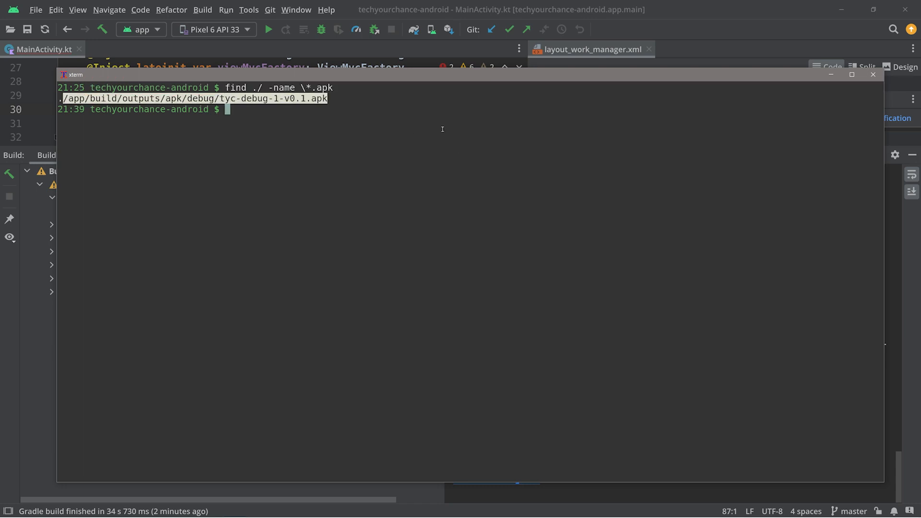
pyautogui.moveTo(351, 131)
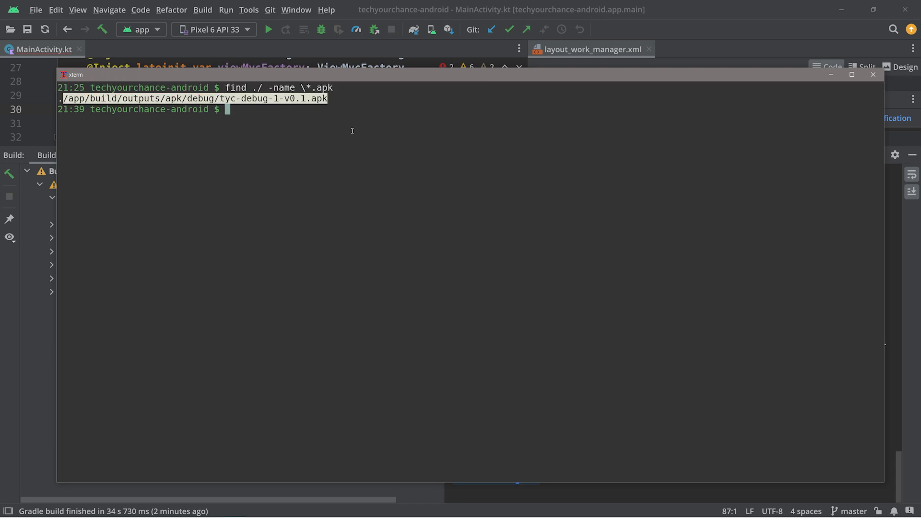